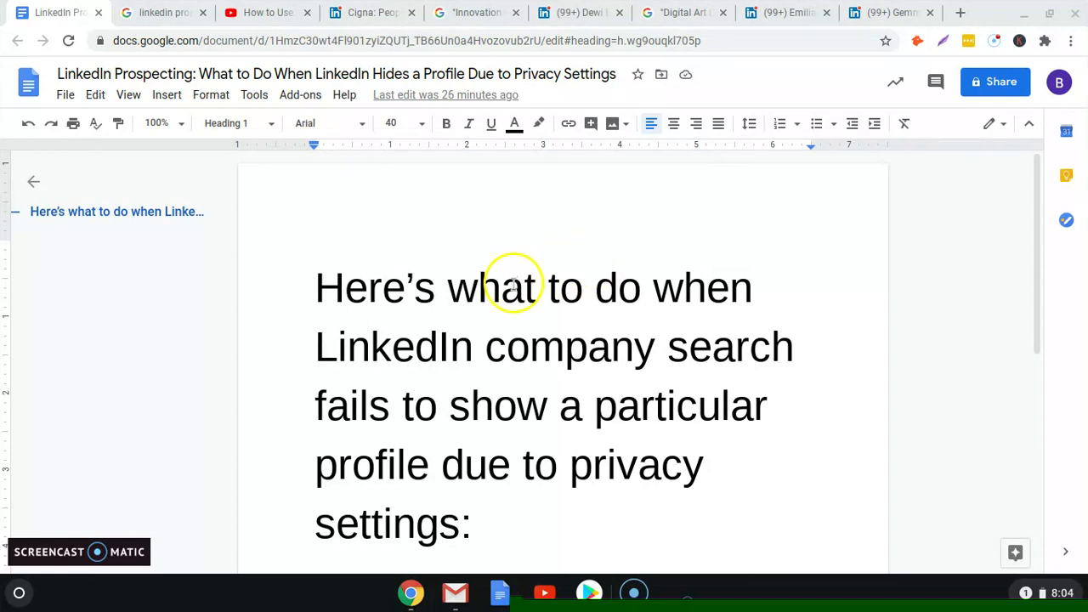
mouse_move(605, 313)
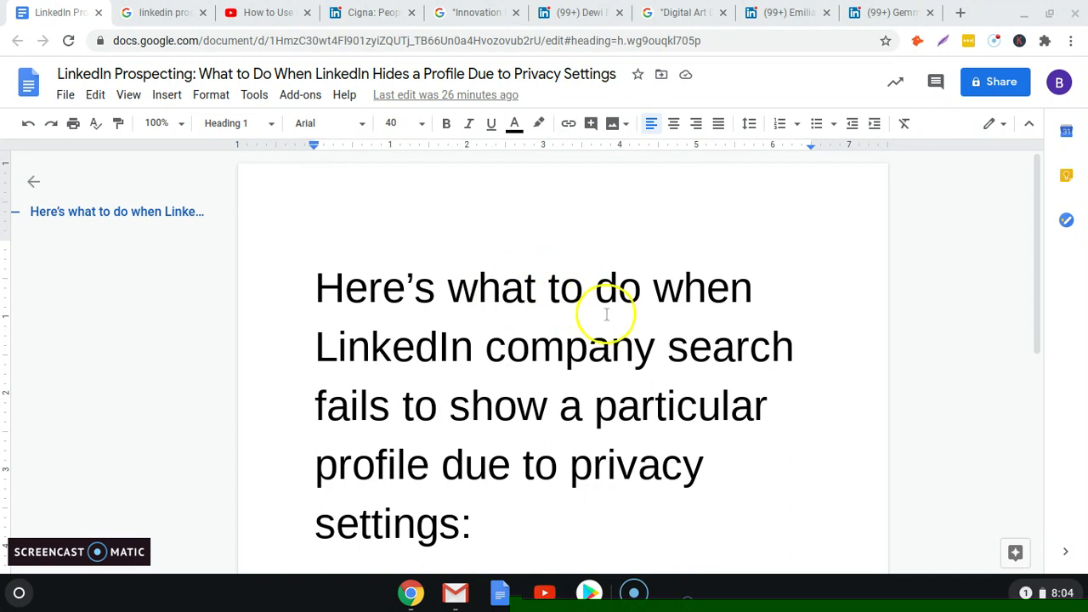
mouse_move(602, 330)
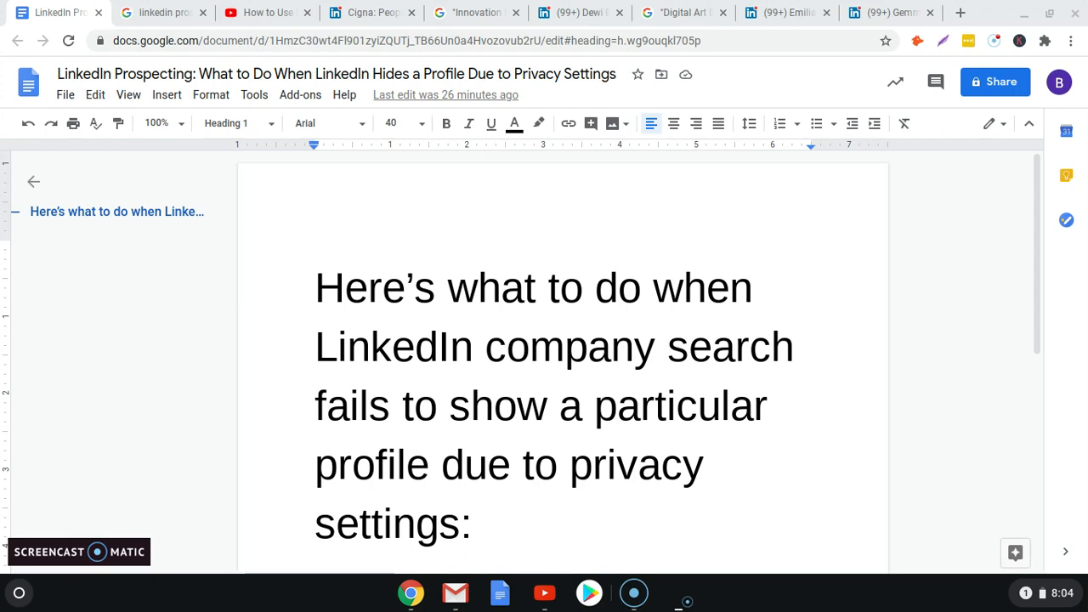
Show the how-to video's comments with the viewer question about names shown as 'linkedin member'
click(263, 12)
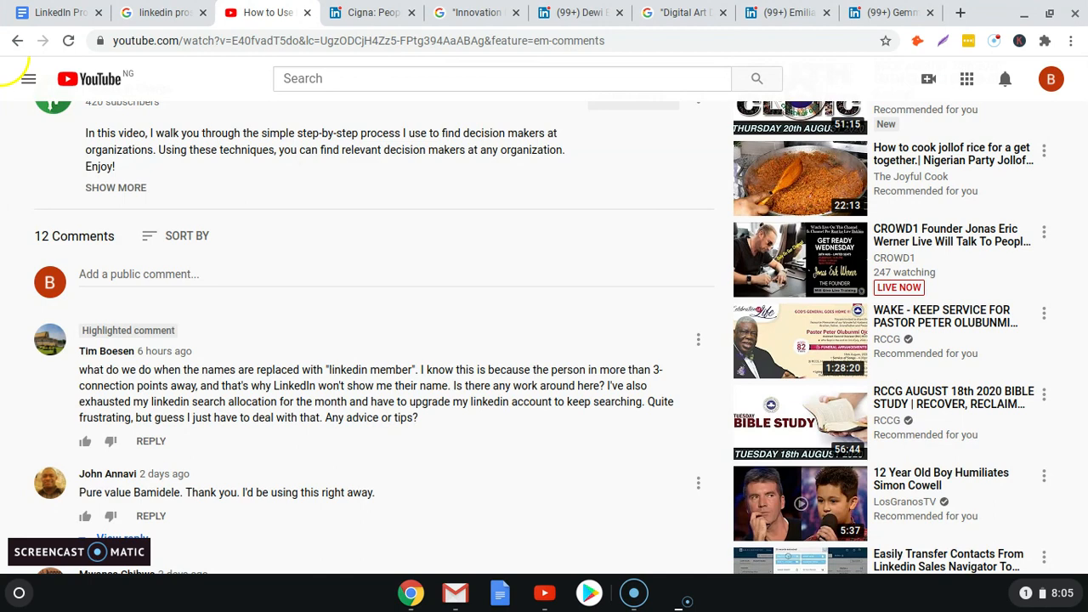
scroll(down, 3)
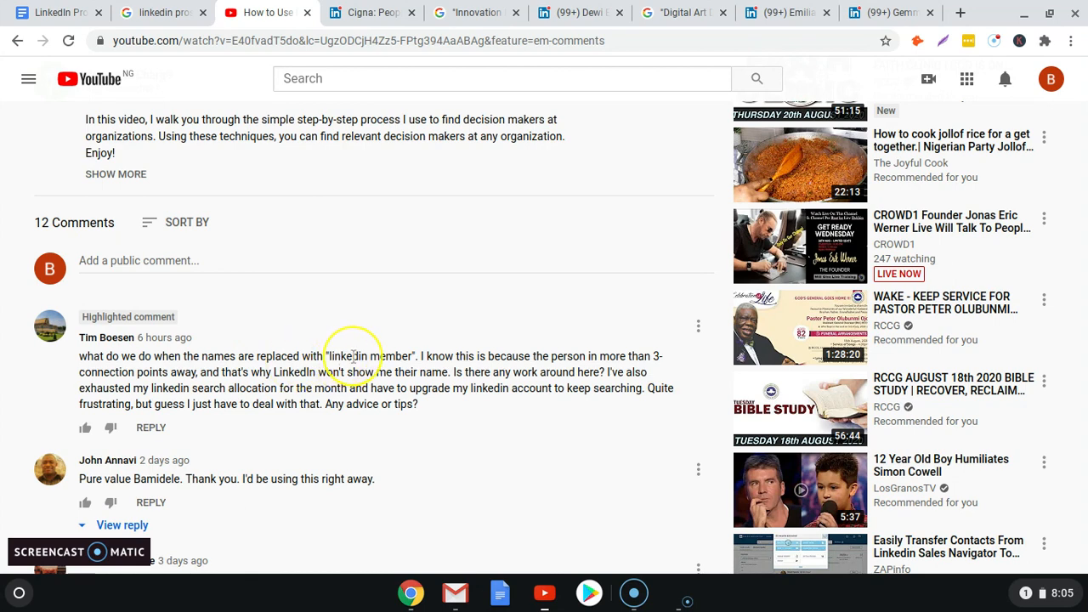
mouse_move(394, 357)
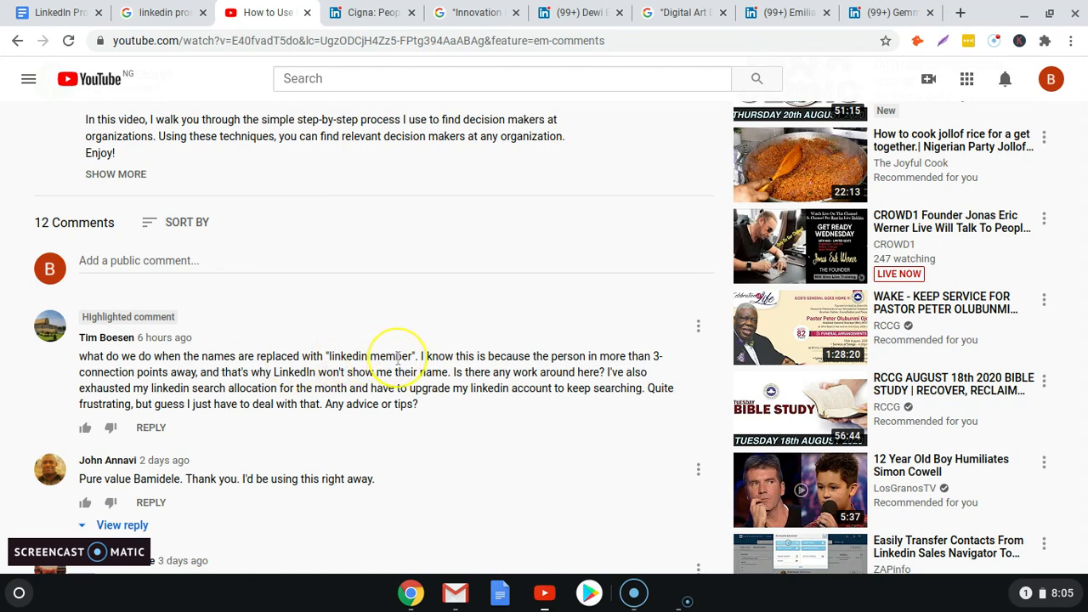
mouse_move(398, 358)
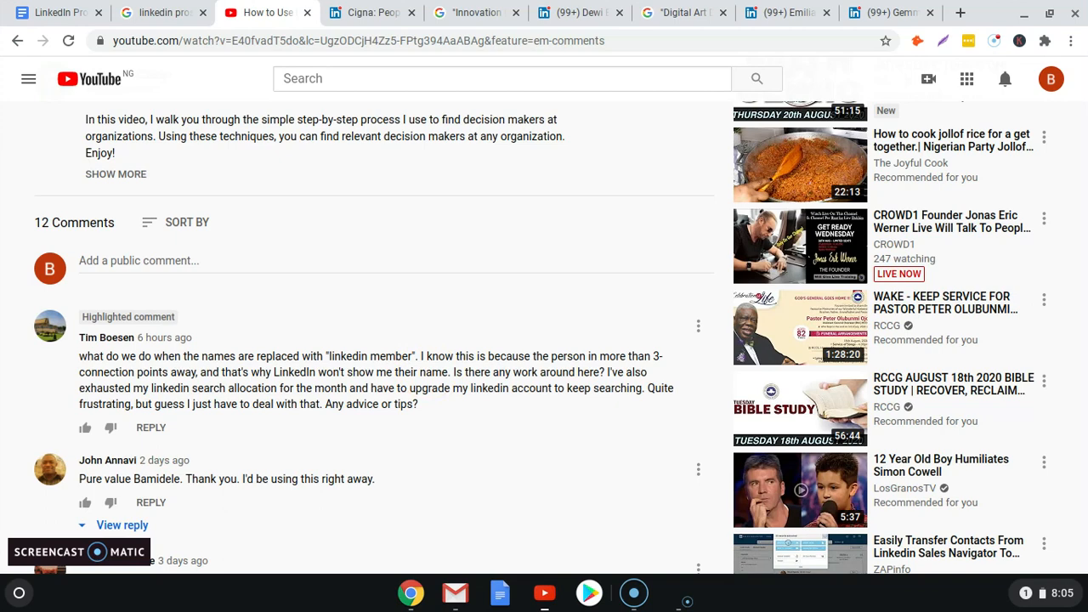
mouse_move(429, 371)
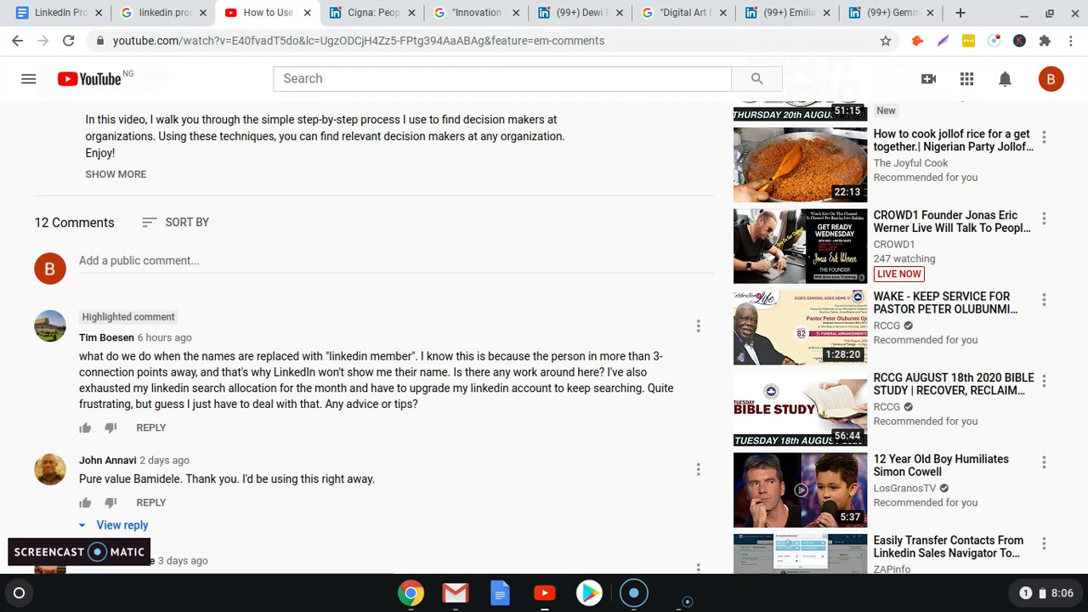
mouse_move(396, 318)
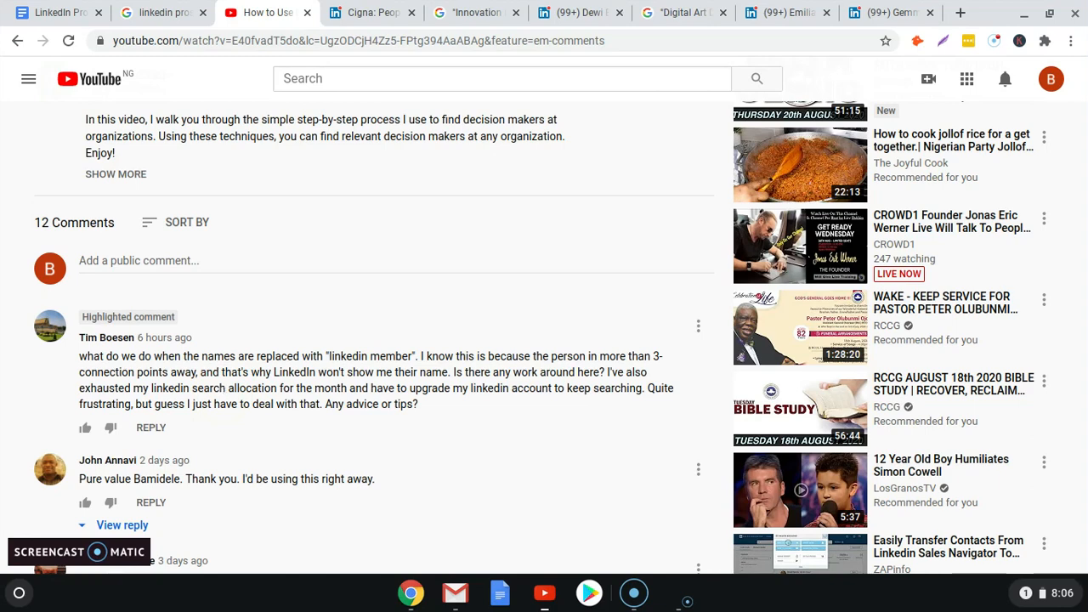
mouse_move(236, 393)
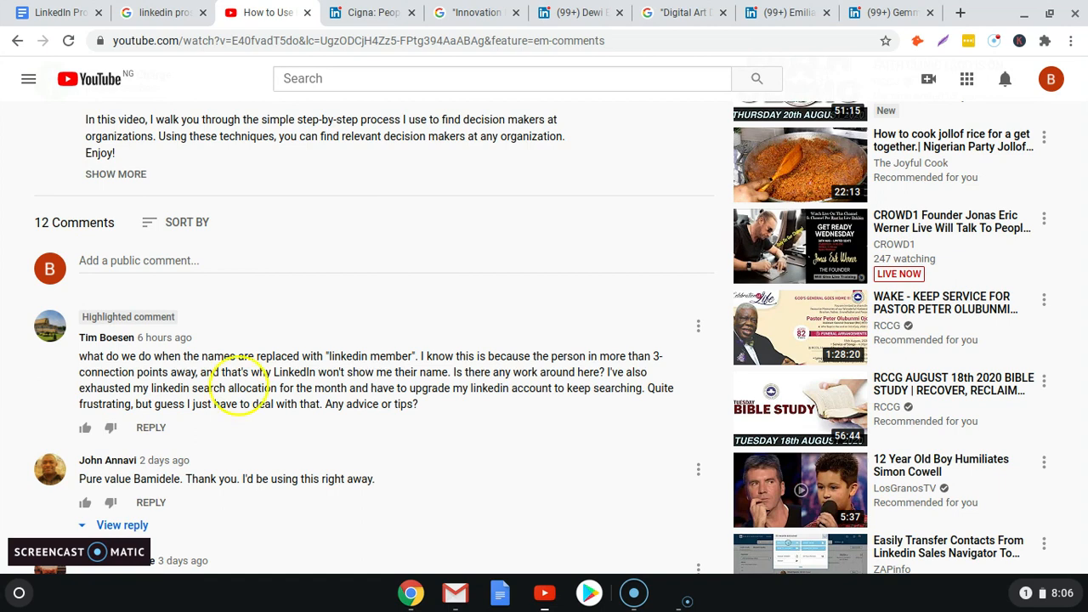
mouse_move(326, 337)
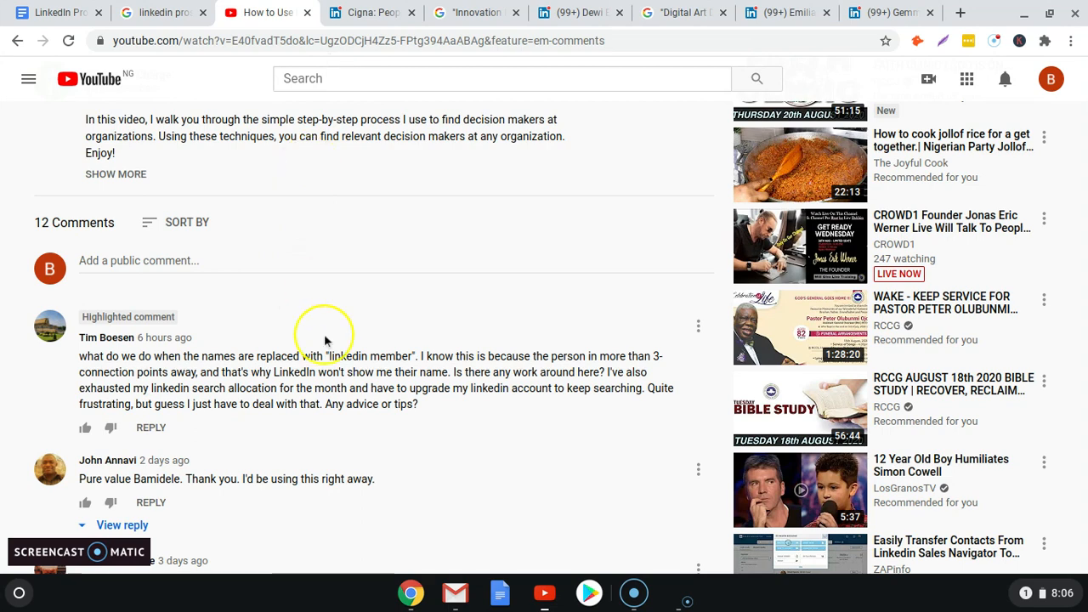
mouse_move(410, 27)
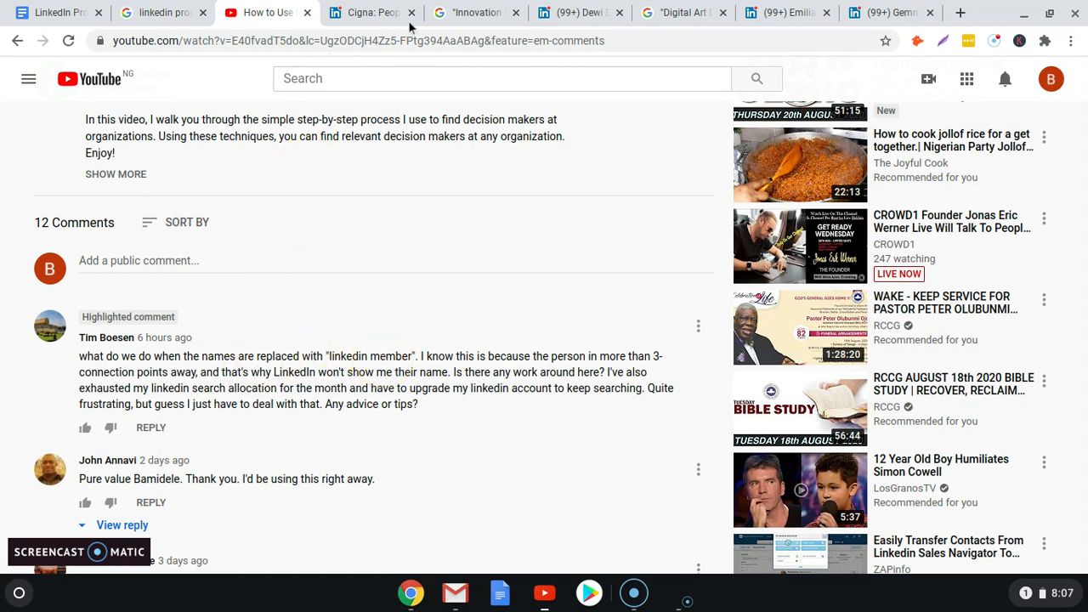
Return to Cigna's LinkedIn page and view its company overview
right_click(366, 12)
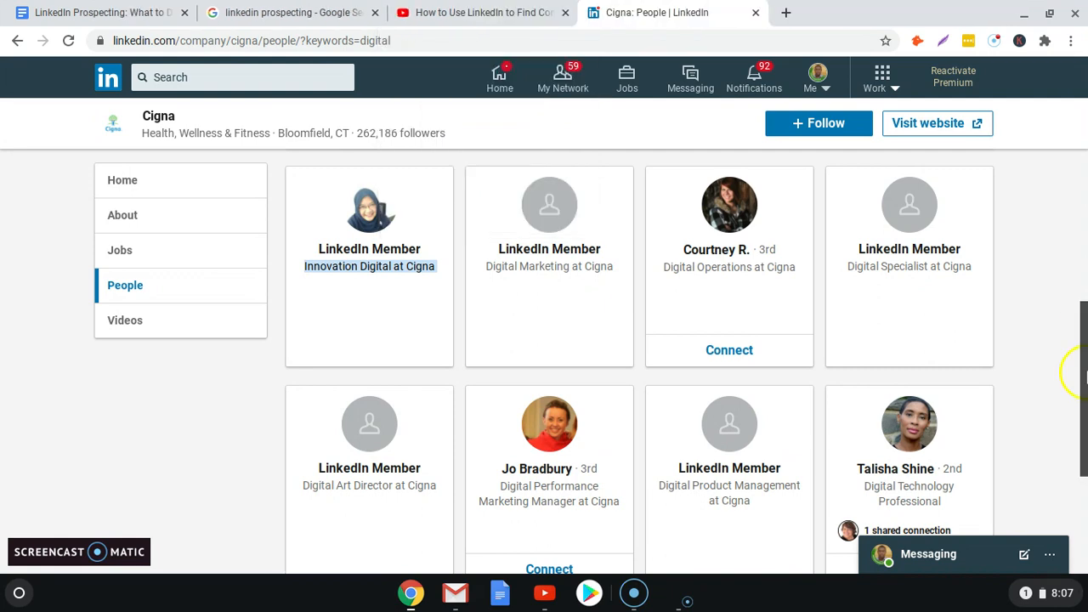
scroll(up, 3)
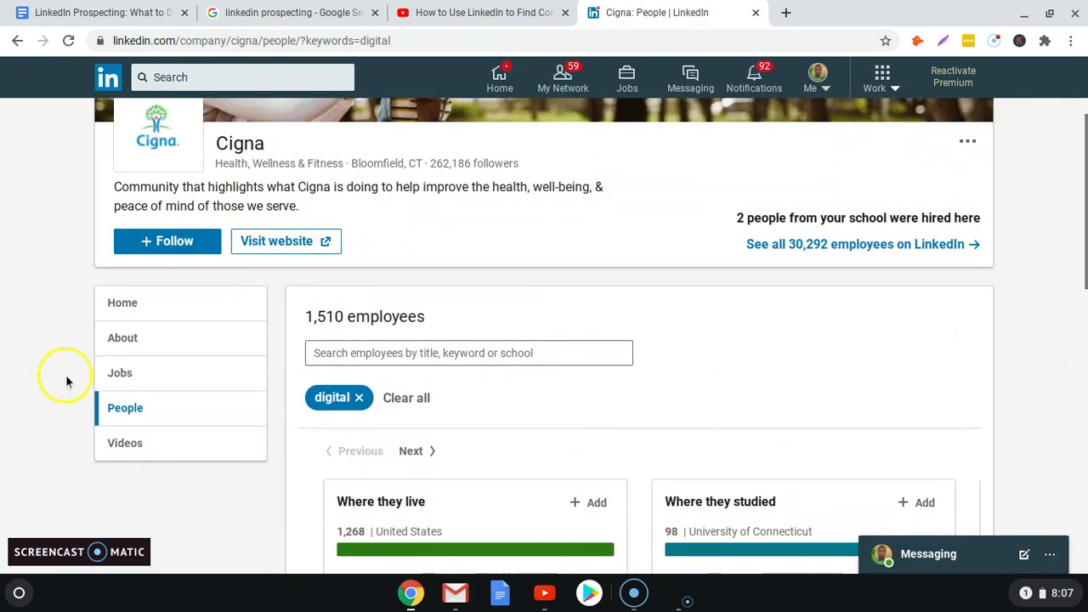
click(122, 303)
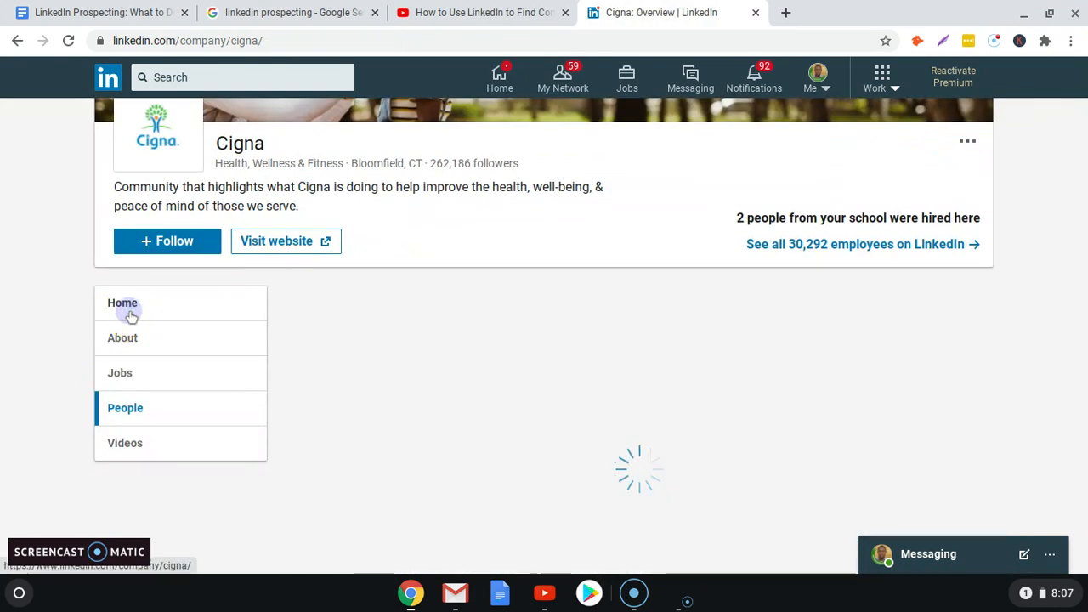
click(122, 303)
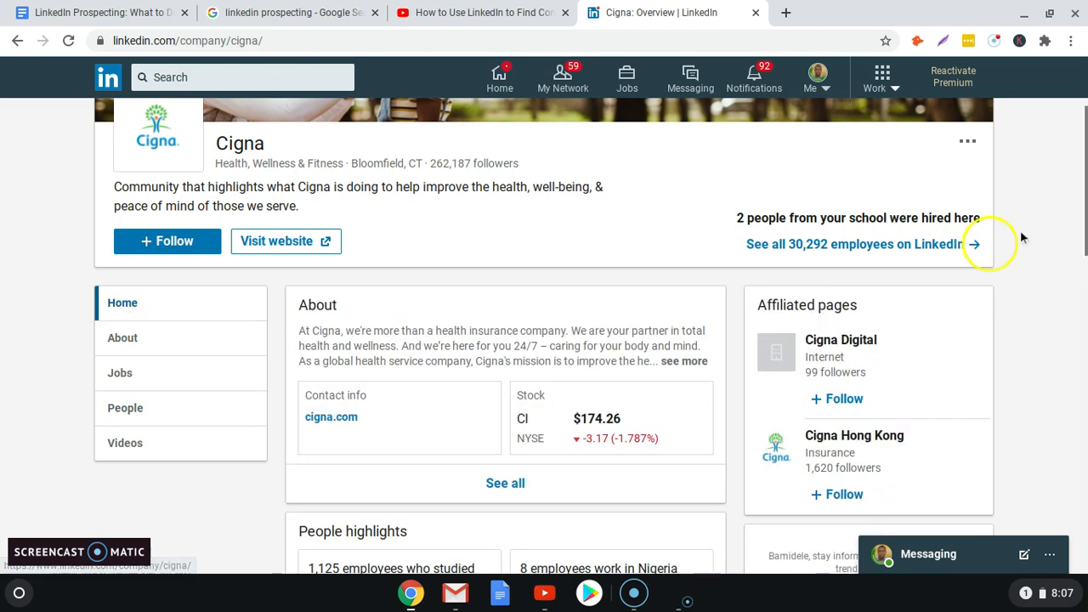
scroll(down, 3)
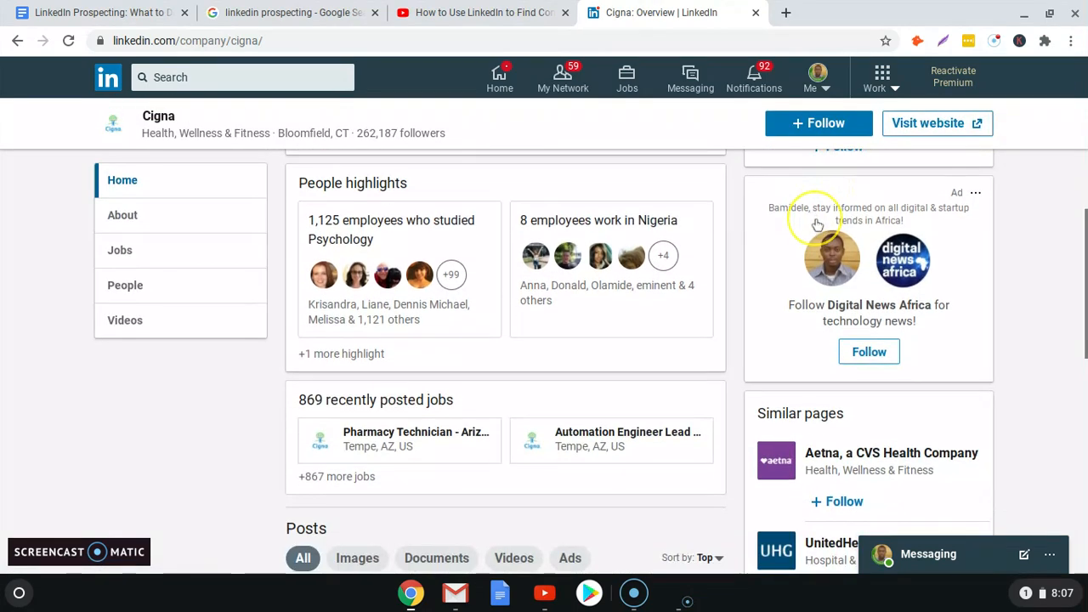
scroll(up, 3)
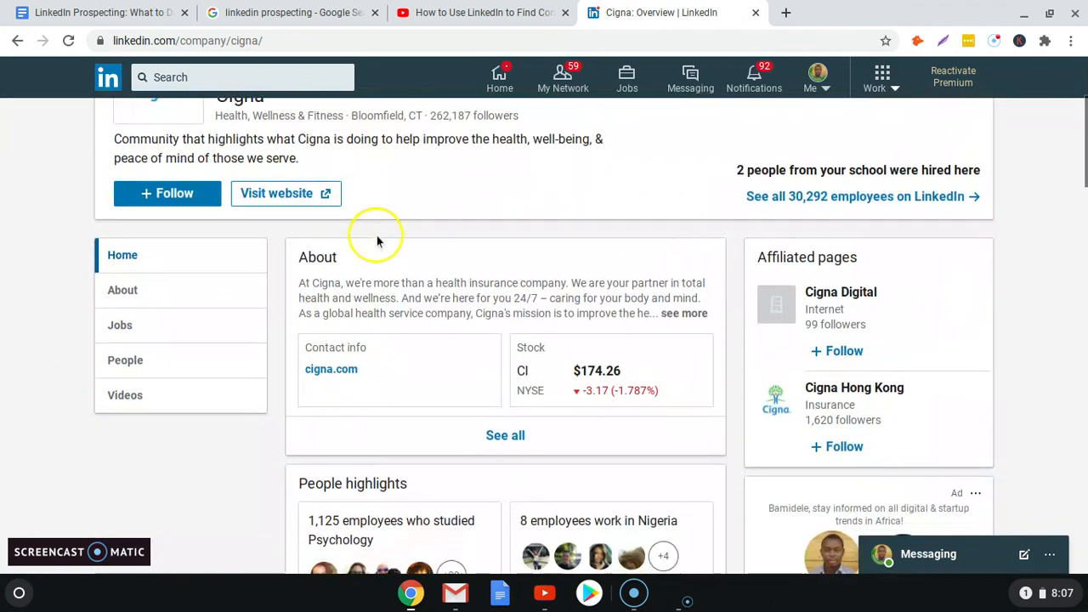
Filter Cigna's People list by the keyword 'digital', leaving 1,510 employees including hidden members
click(126, 361)
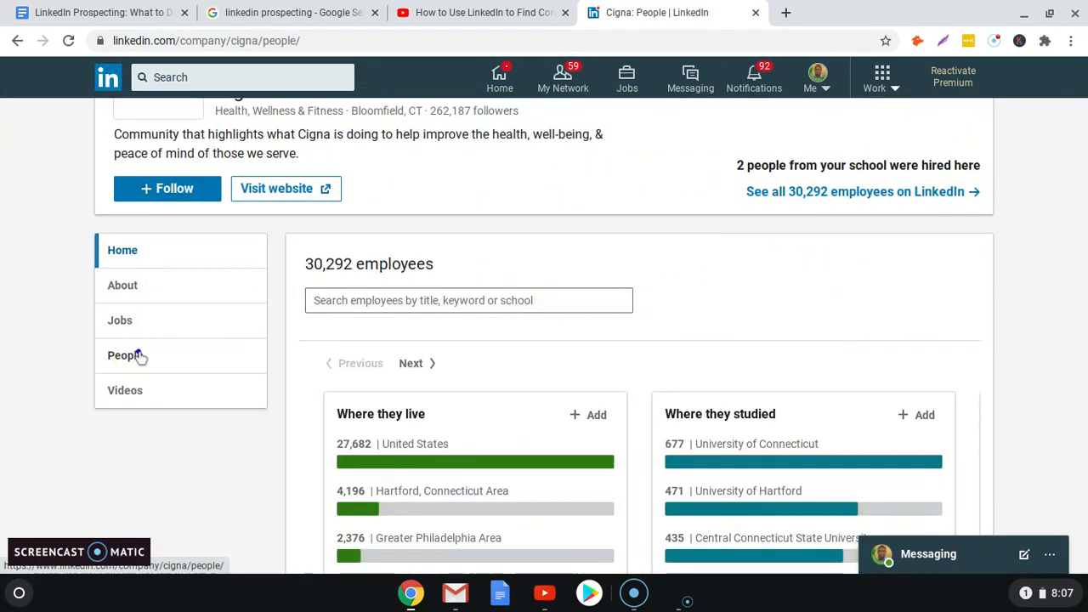
text(digital)
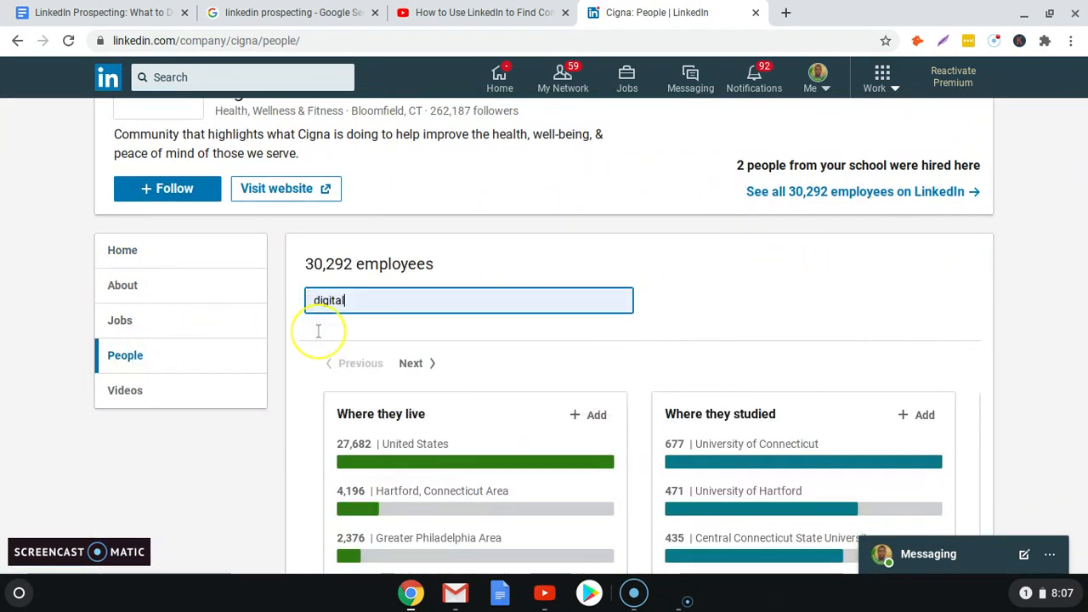
key(Return)
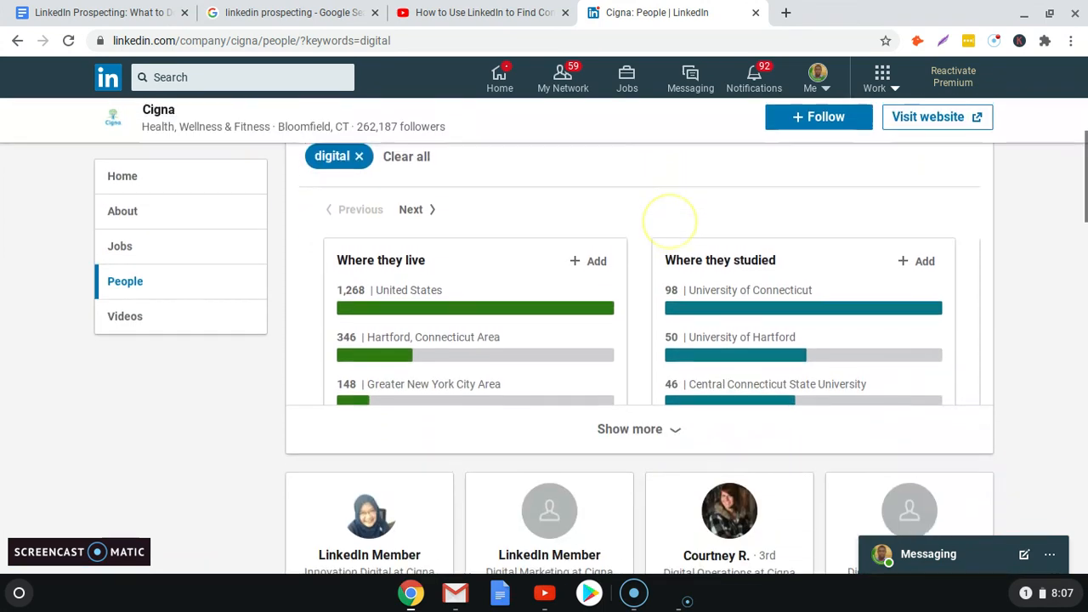
Bring the first hidden LinkedIn Member card titled Innovation Digital at Cigna into view
scroll(down, 3)
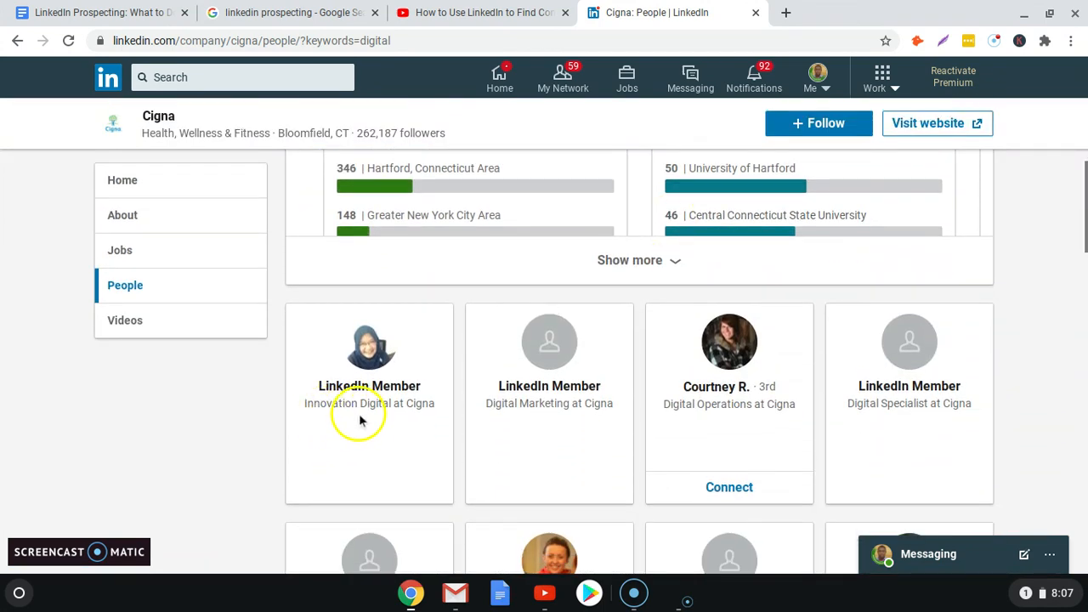
mouse_move(310, 361)
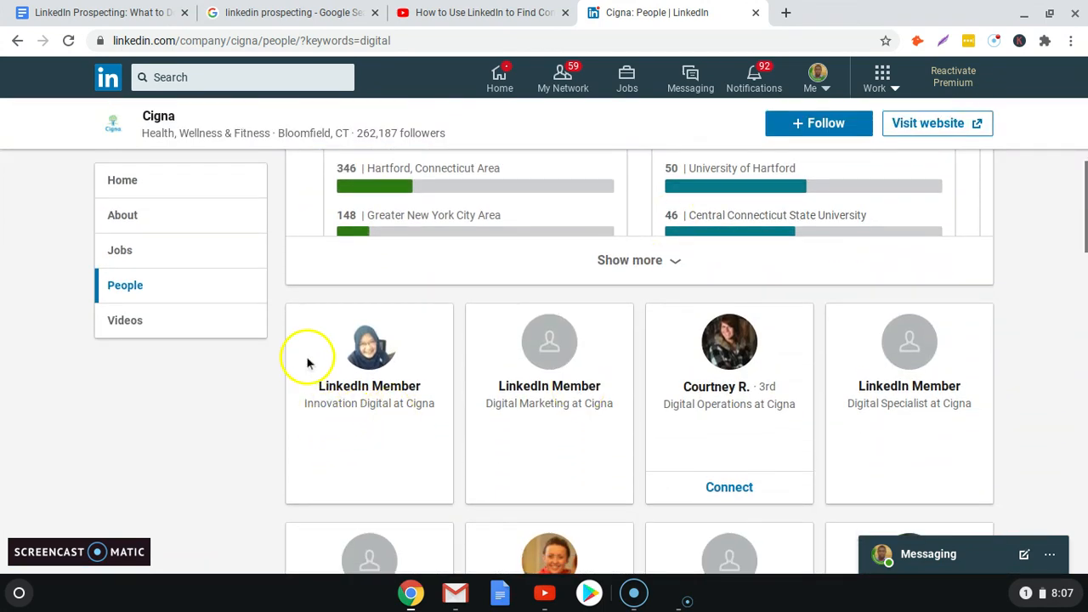
mouse_move(417, 394)
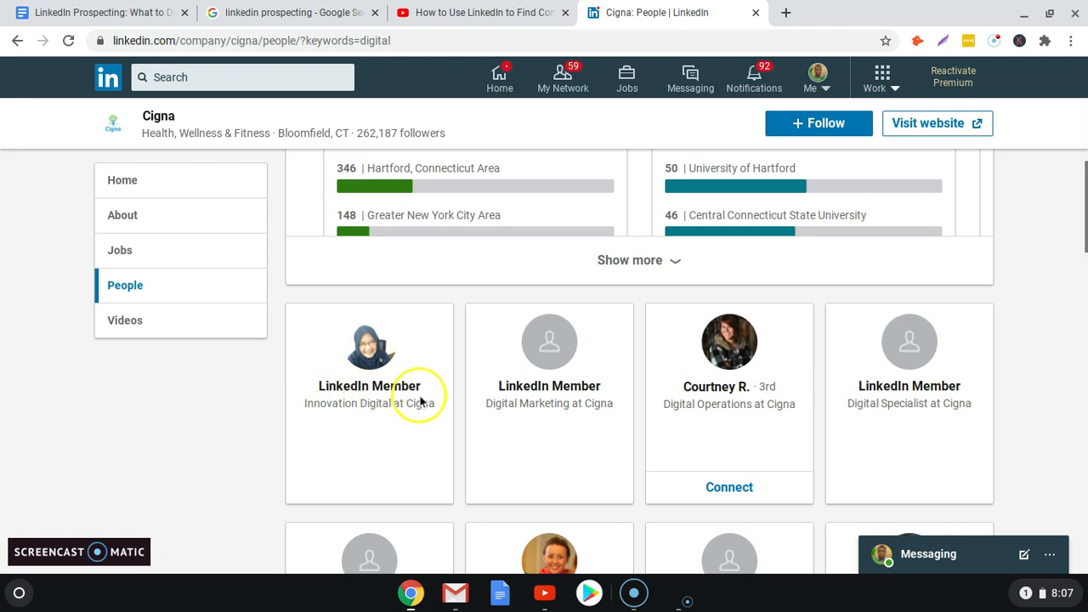
mouse_move(451, 401)
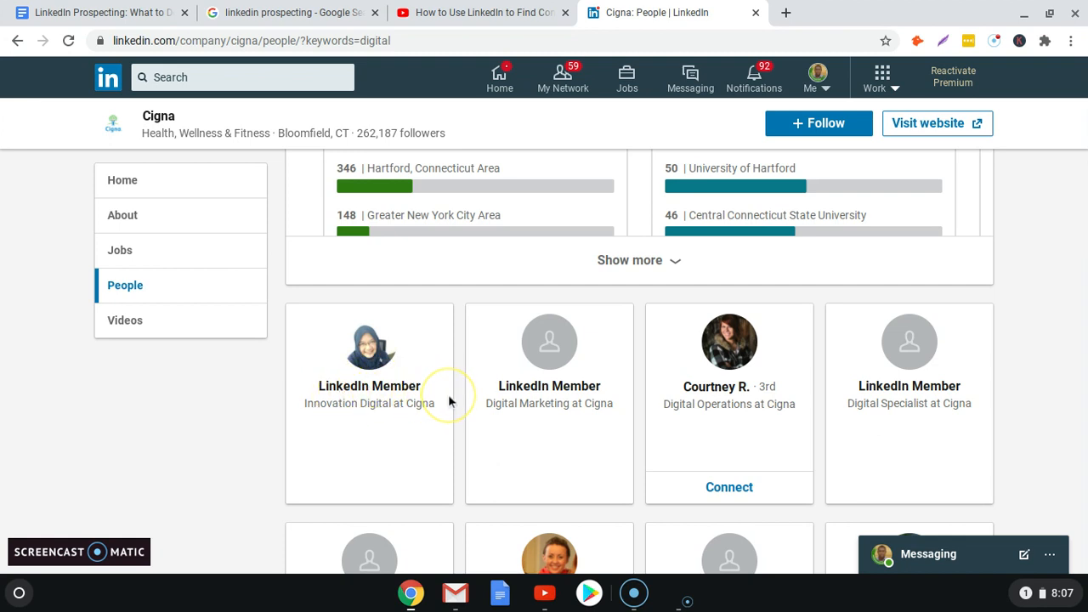
mouse_move(451, 400)
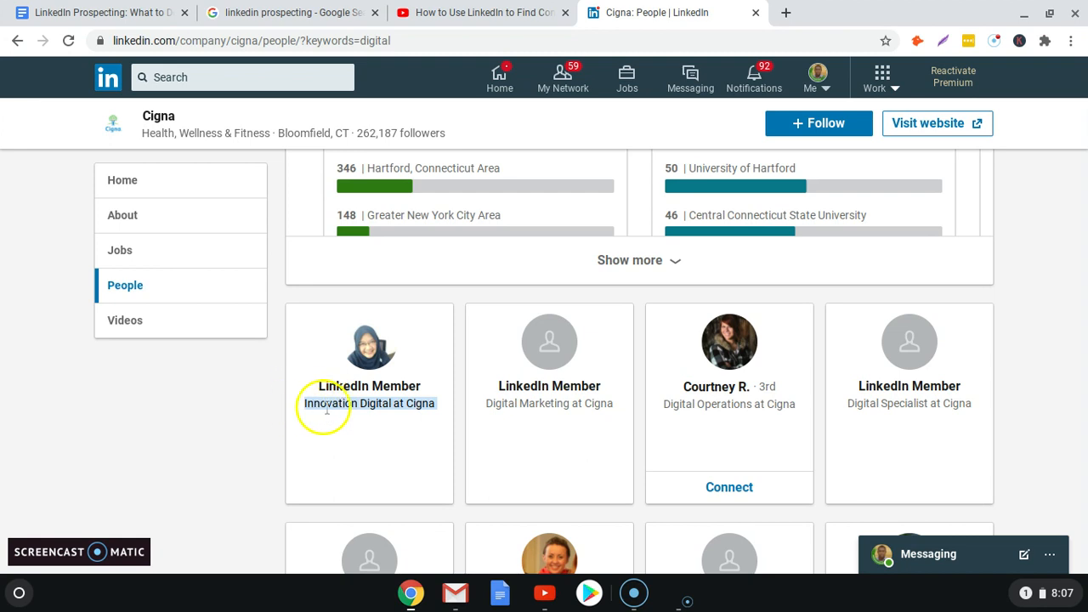
mouse_move(522, 401)
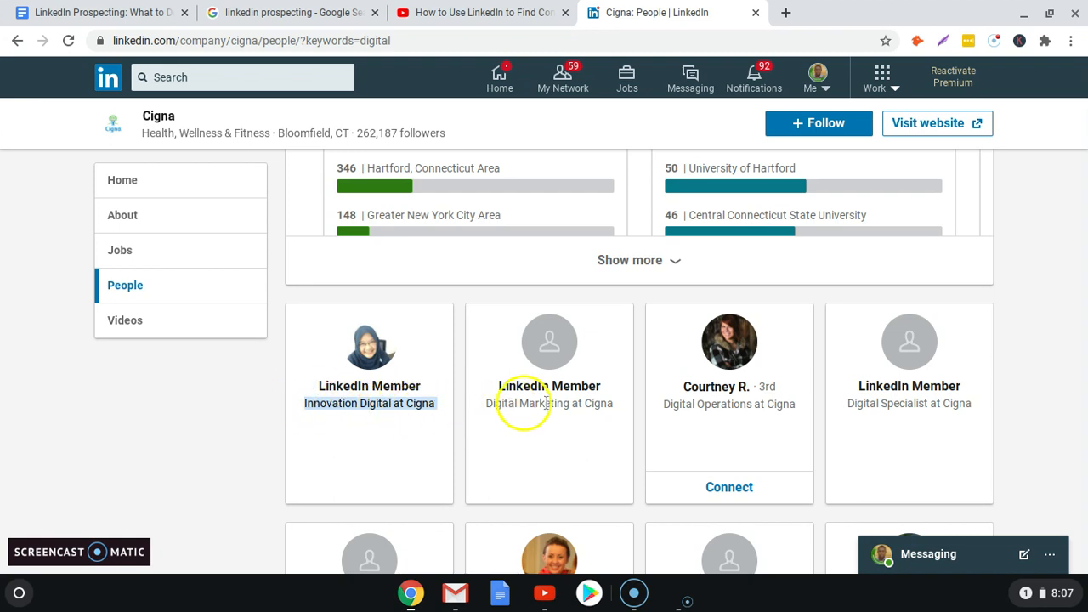
mouse_move(939, 399)
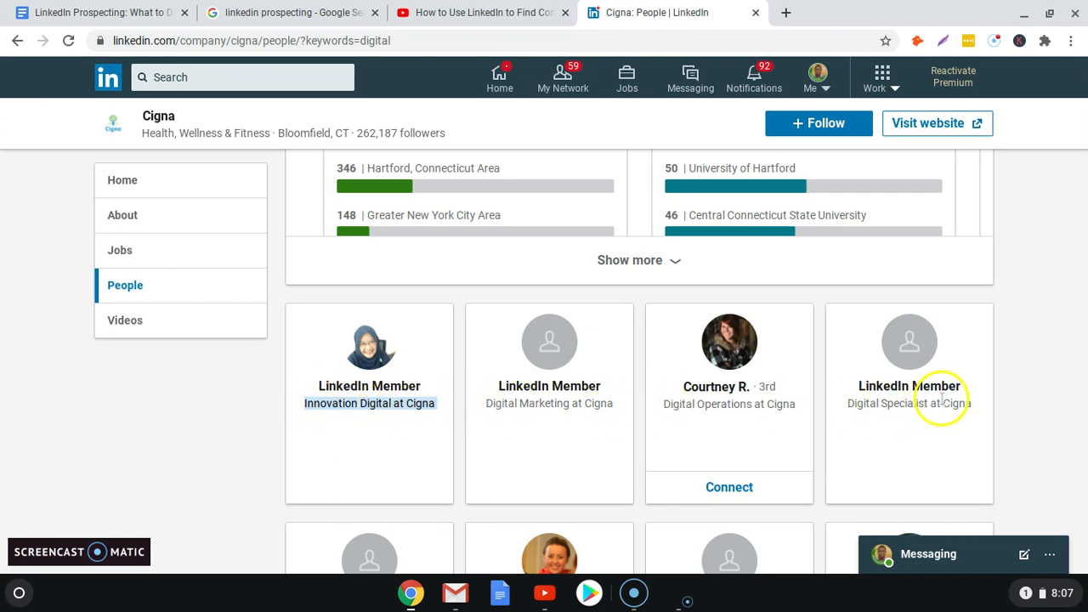
mouse_move(369, 403)
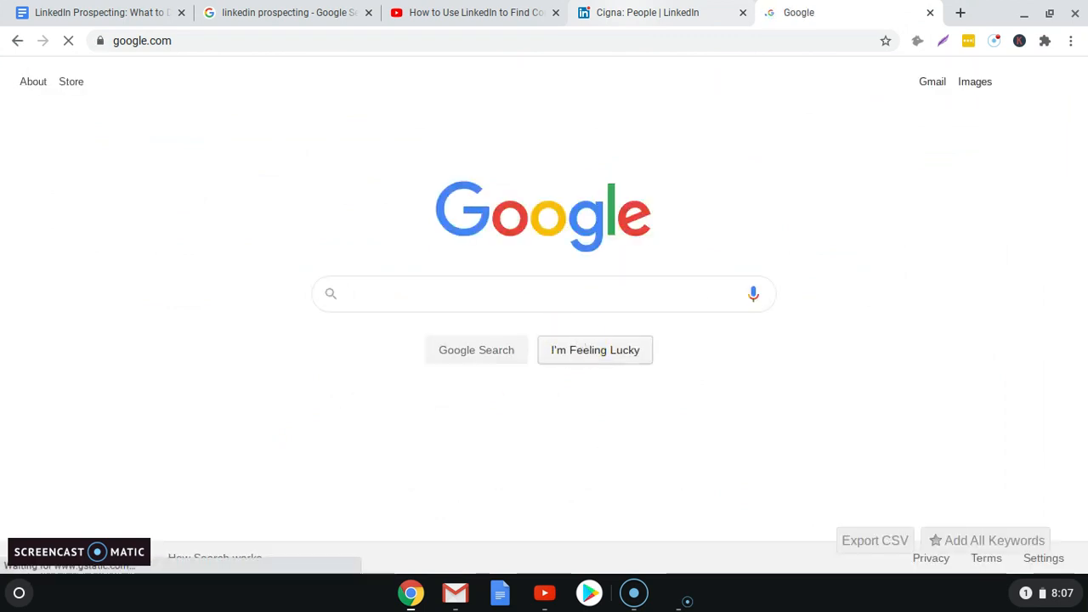
Google the quoted phrase "Innovation Digital at Cigna" and surface the matching LinkedIn profile result
text("Innovation Digital at Cigna)
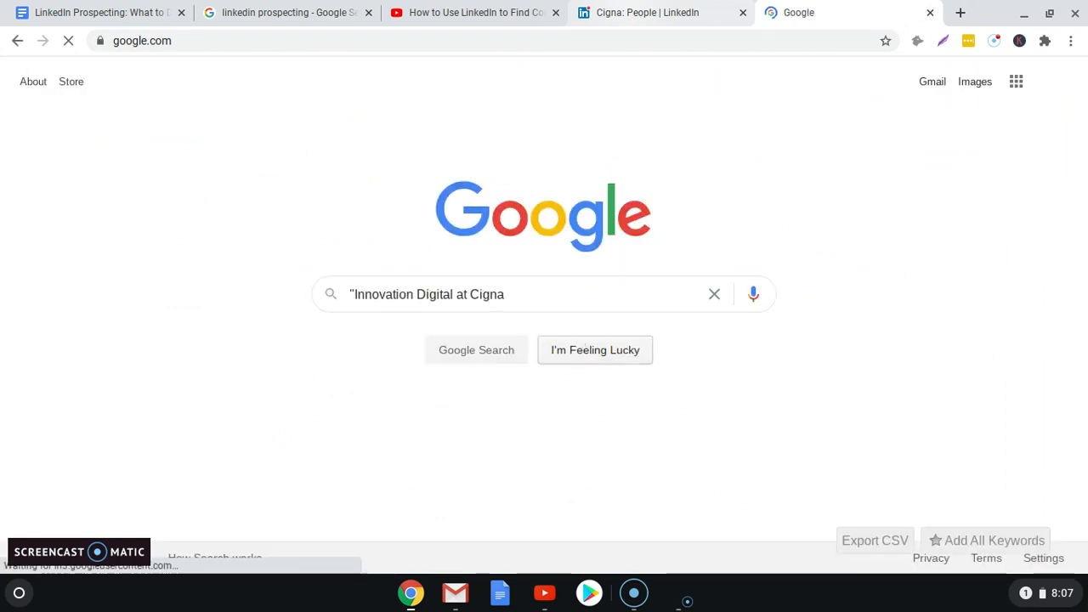
text(")
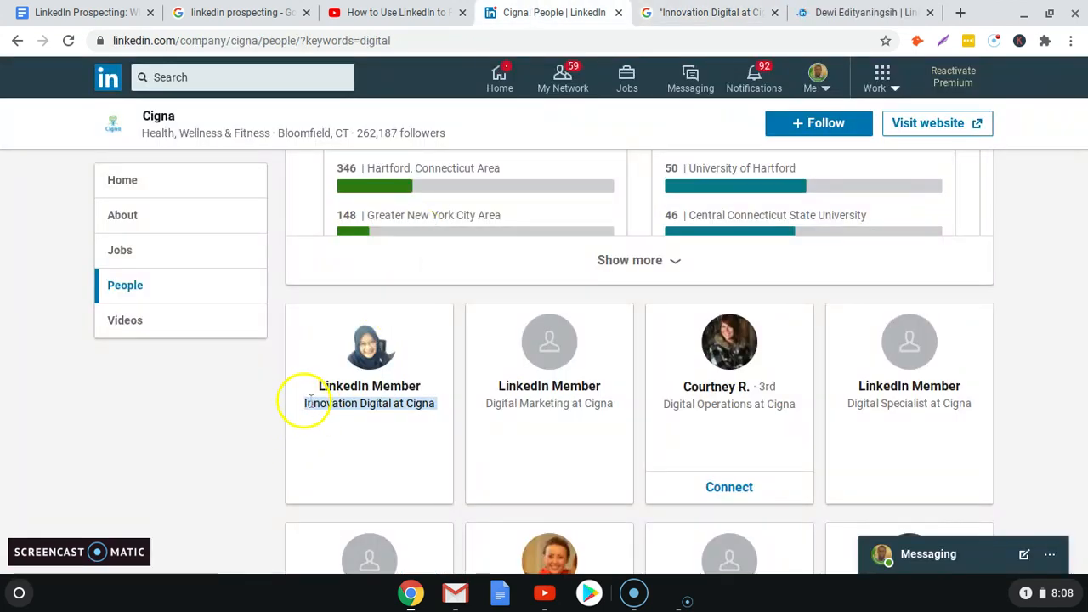
click(708, 12)
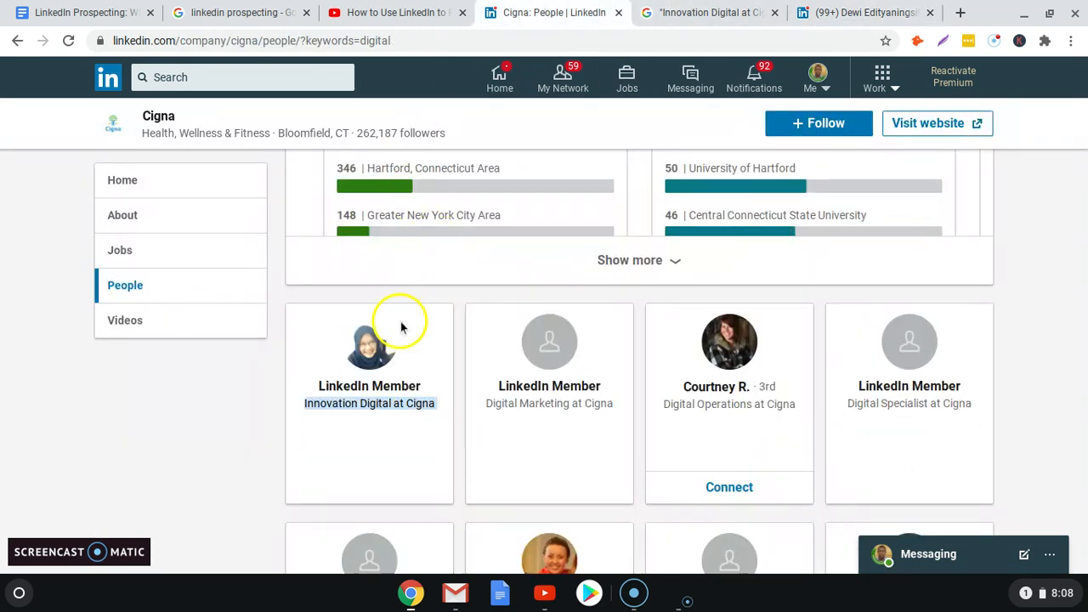
scroll(down, 3)
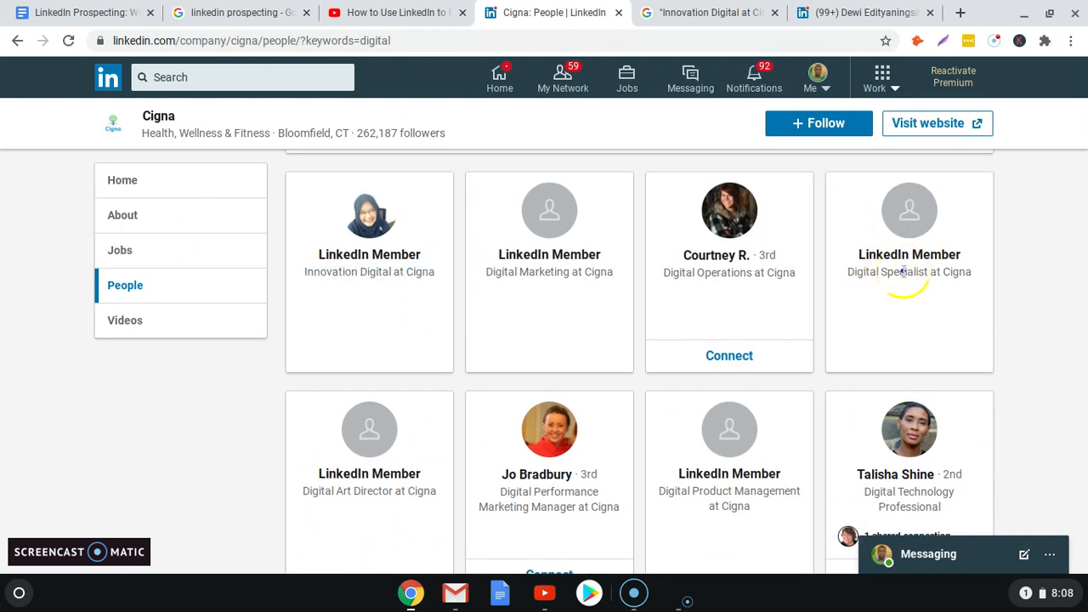
click(961, 12)
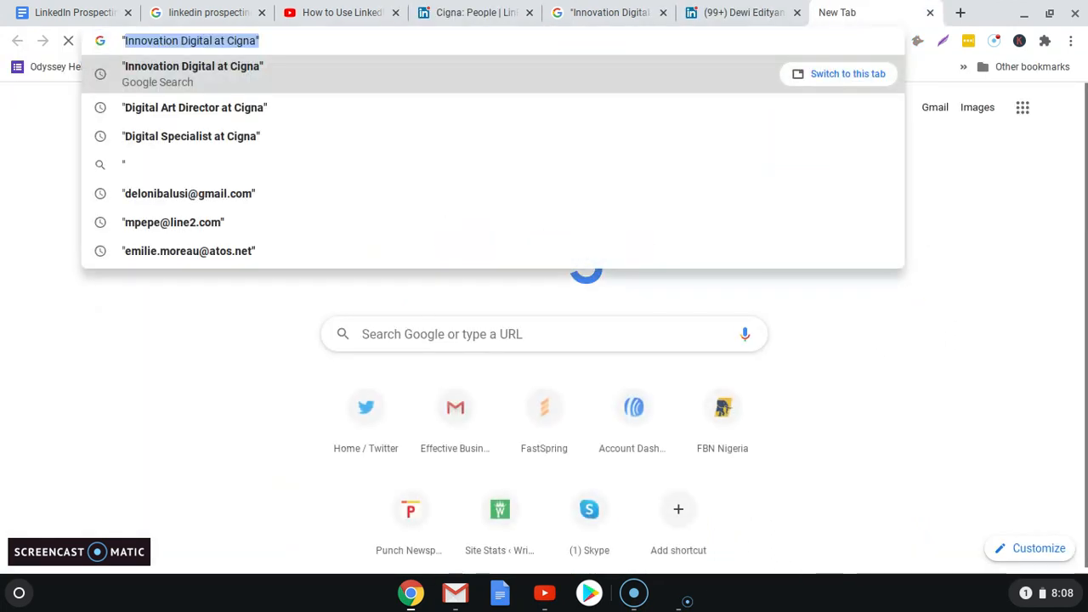
click(190, 136)
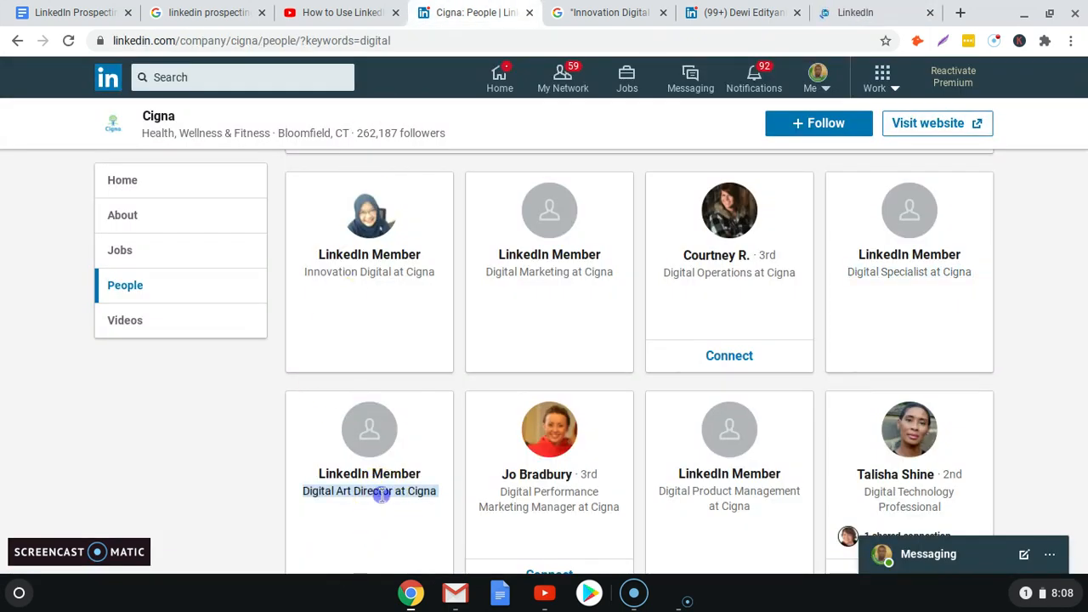
click(607, 12)
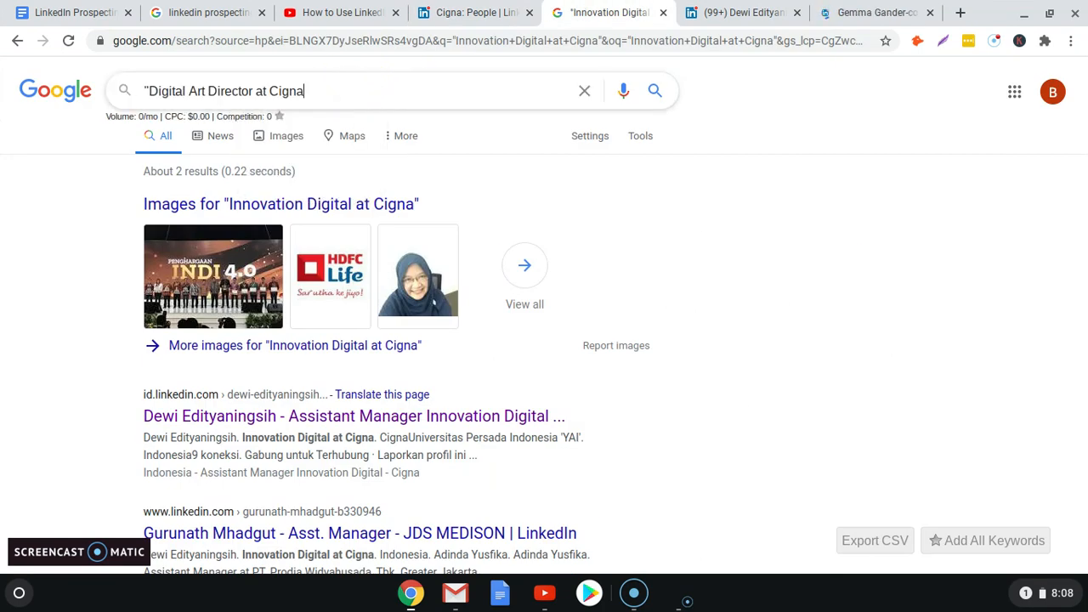
key(Return)
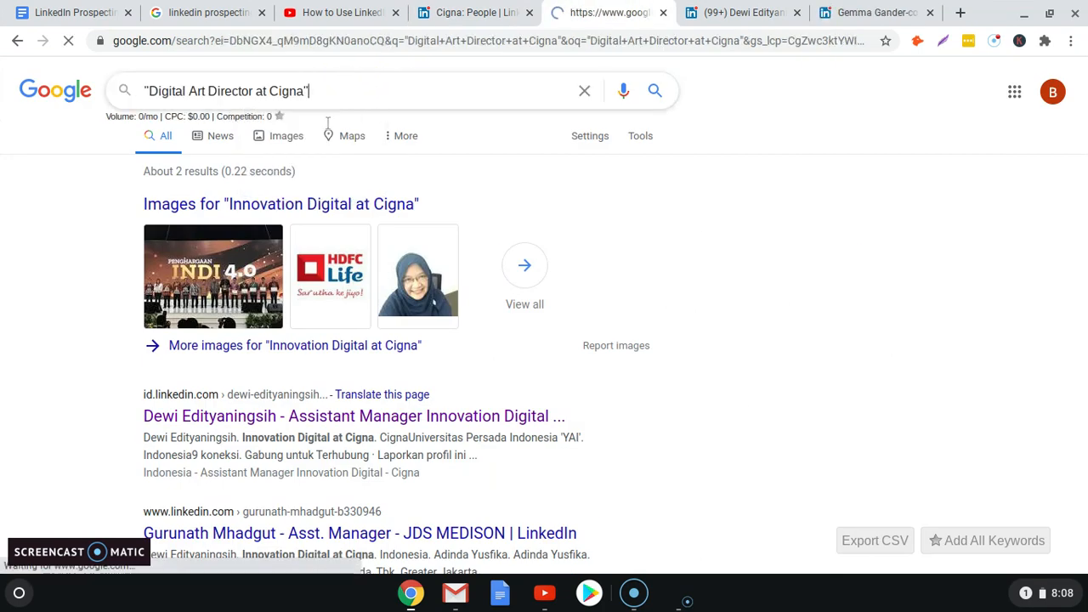
key(Return)
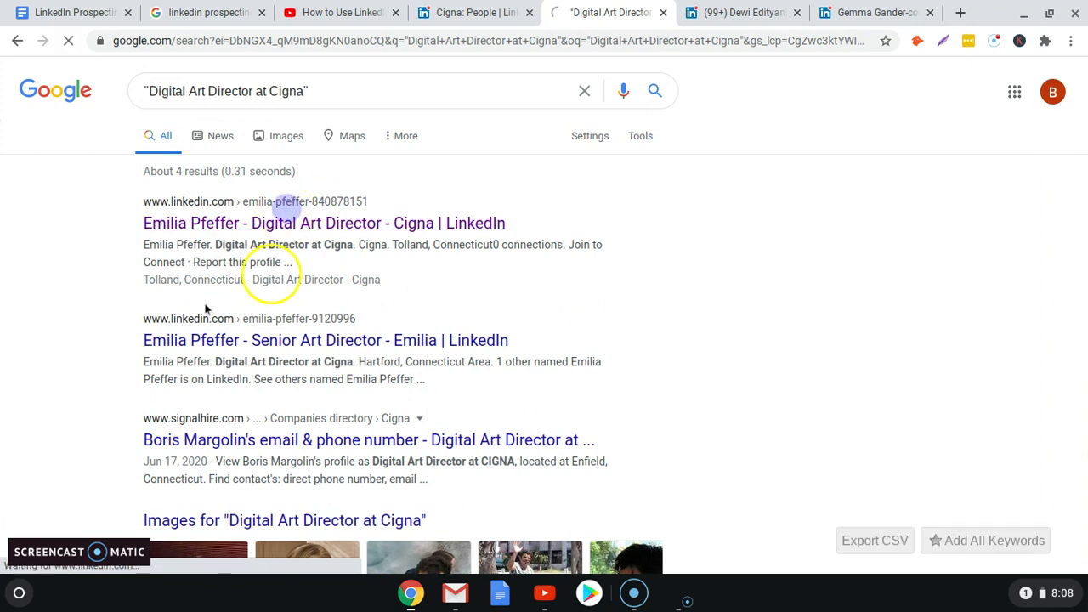
click(323, 223)
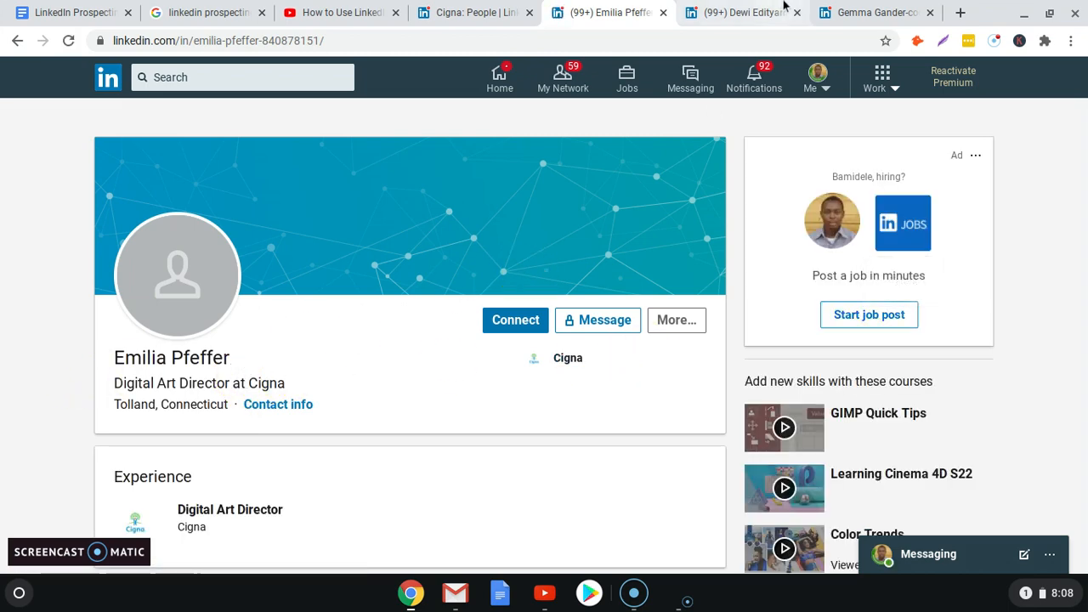
click(876, 12)
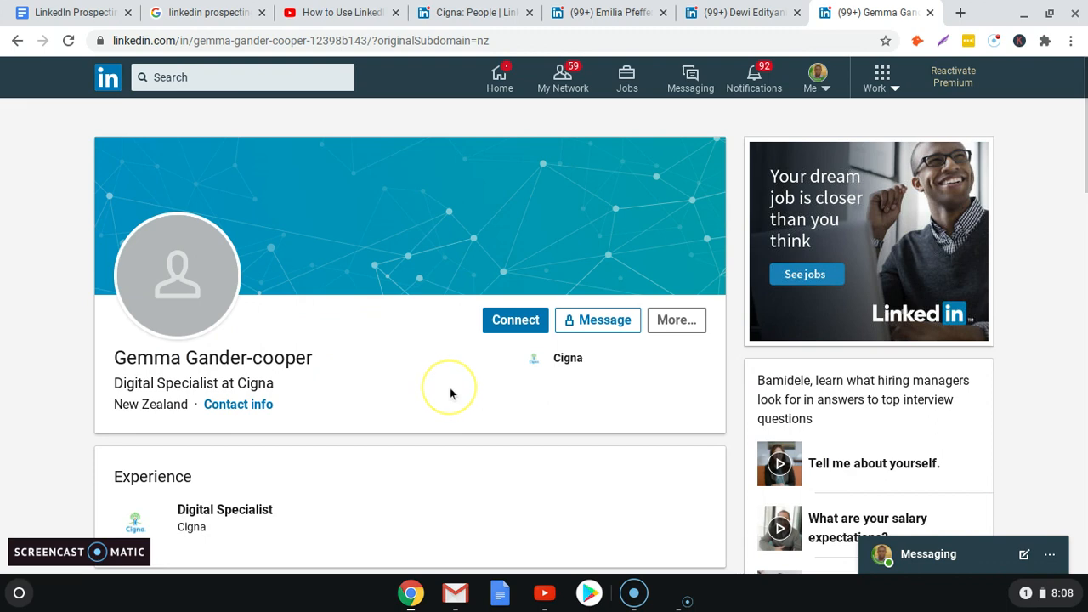
mouse_move(531, 21)
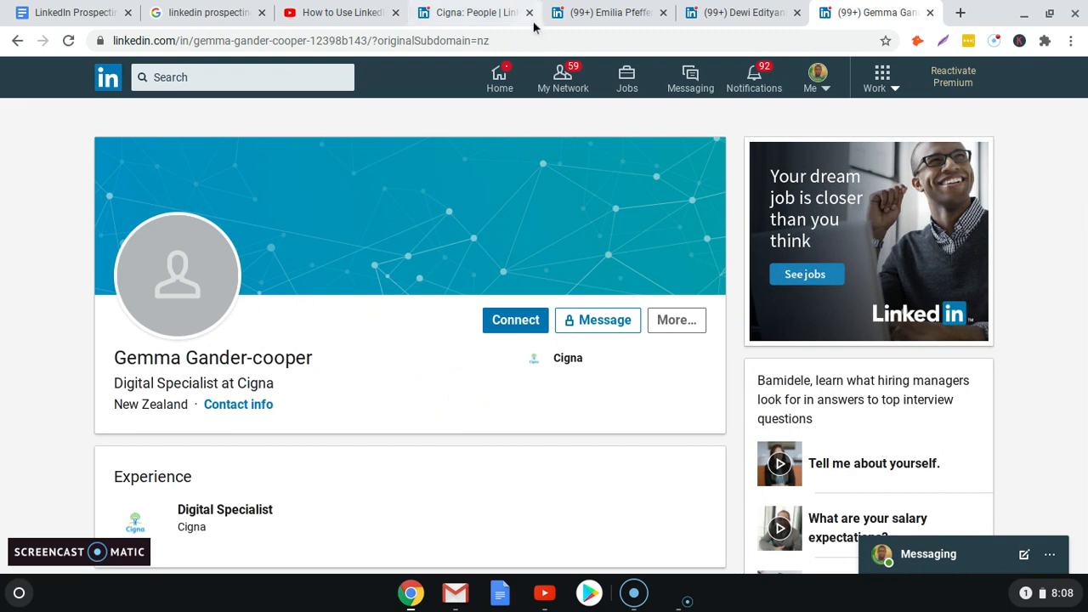
click(473, 11)
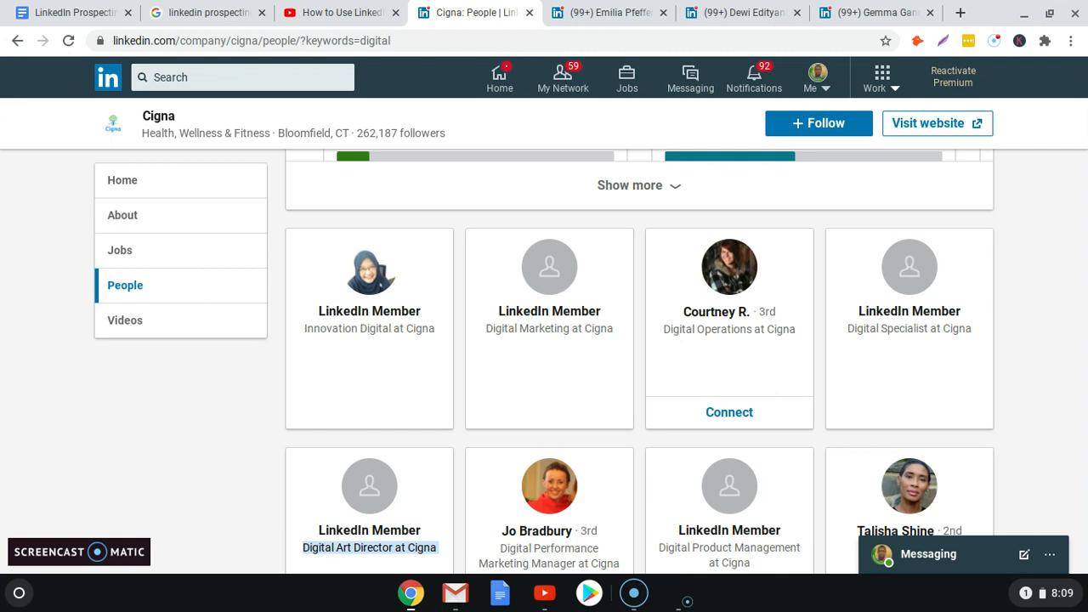
mouse_move(416, 189)
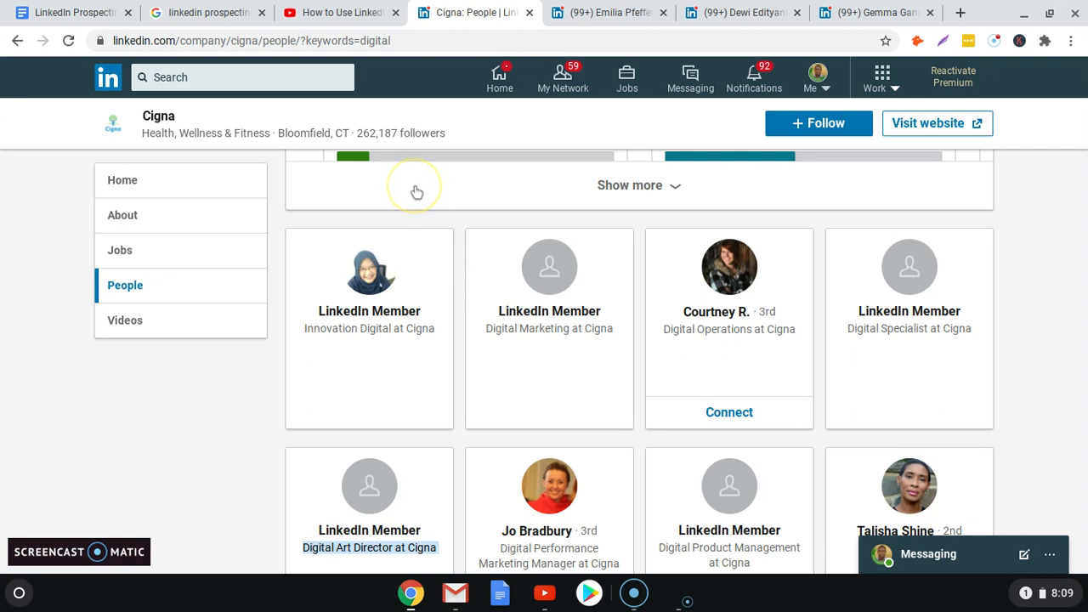
mouse_move(405, 215)
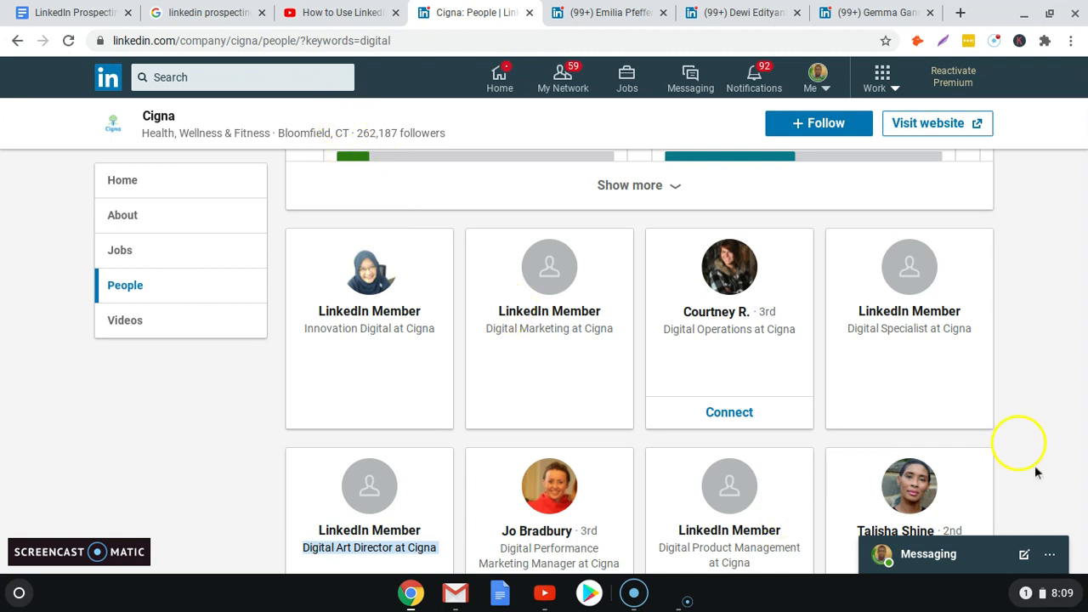
mouse_move(626, 608)
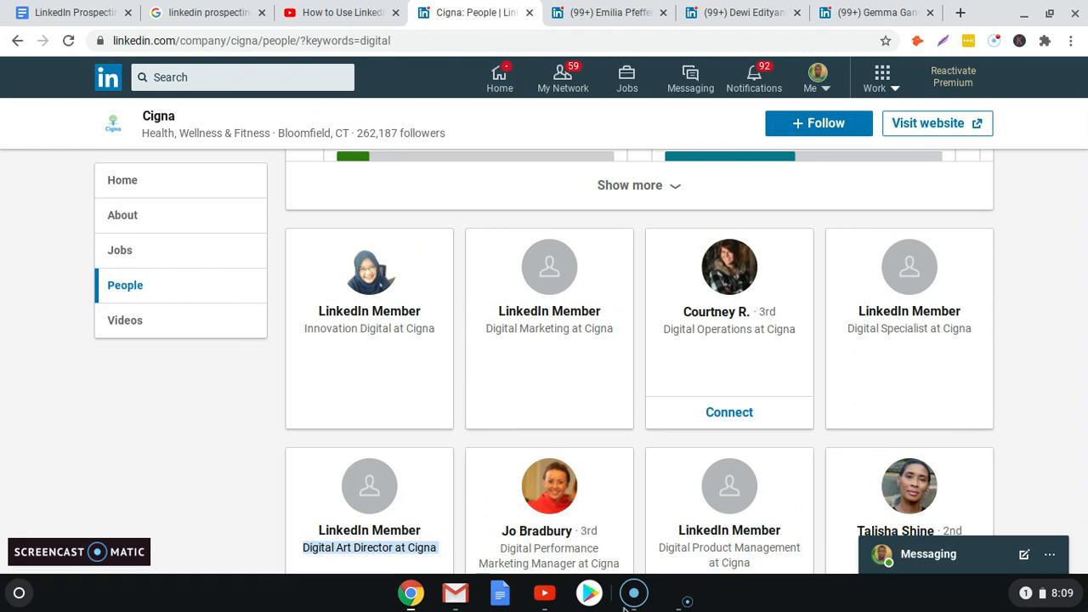